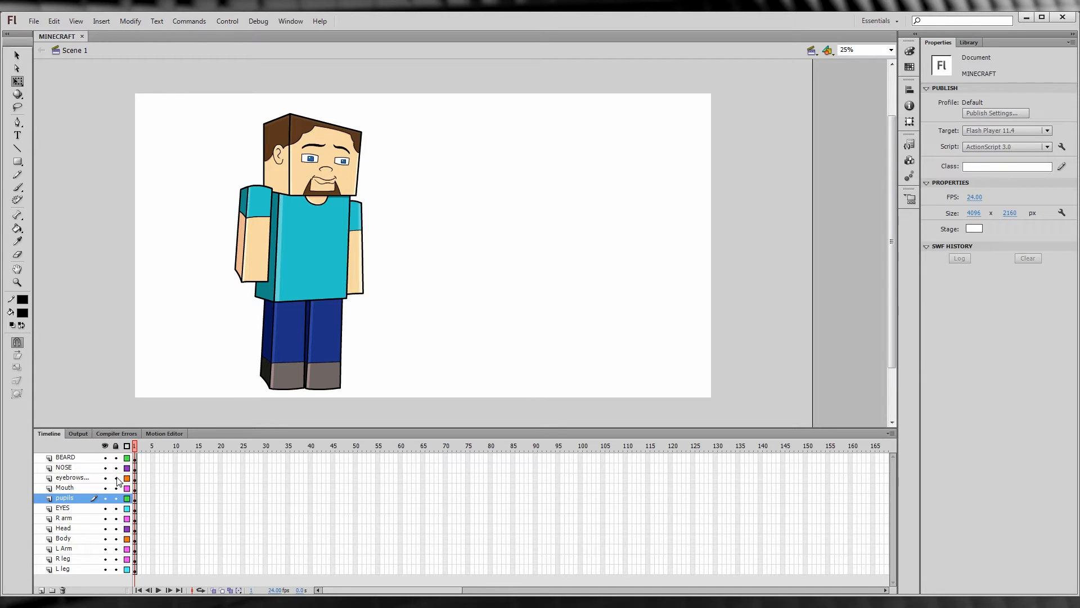
Step: Select the beard, mouth, head and leg artwork layer by layer, then deselect
left_click(65, 458)
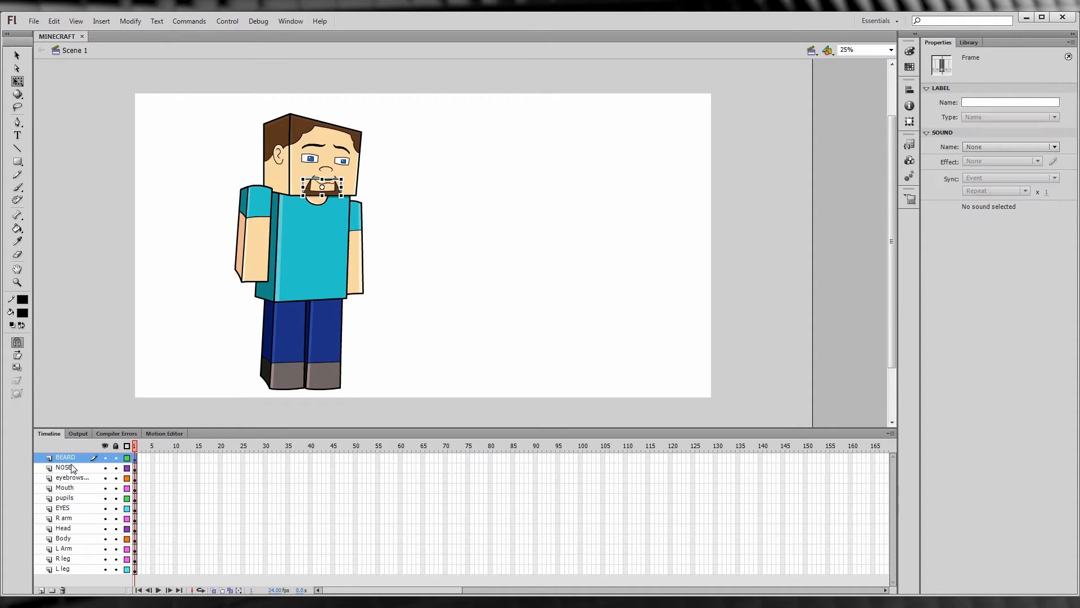
left_click(65, 488)
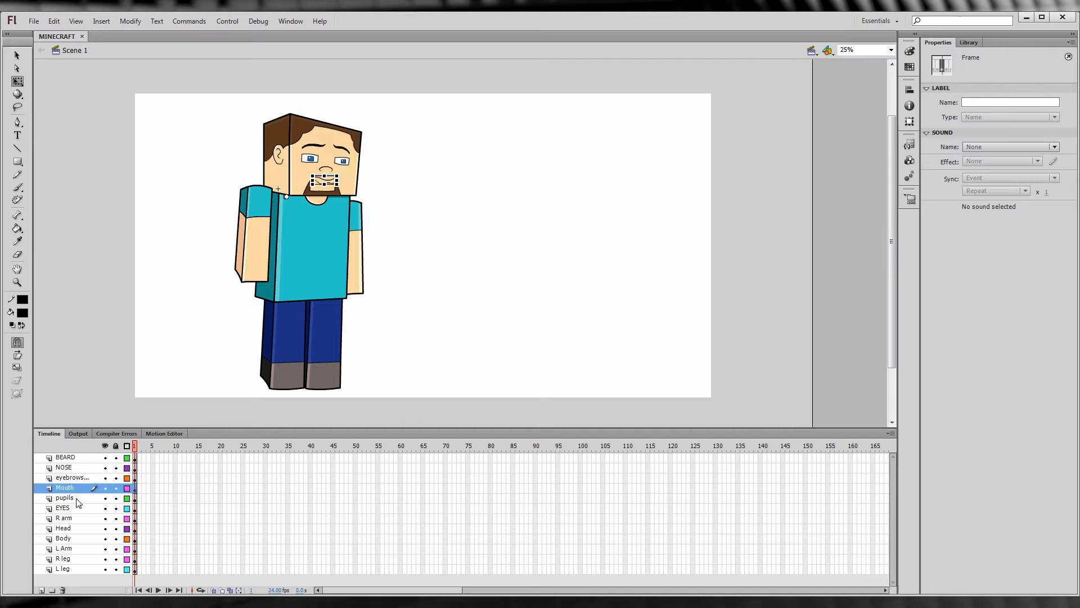
left_click(63, 528)
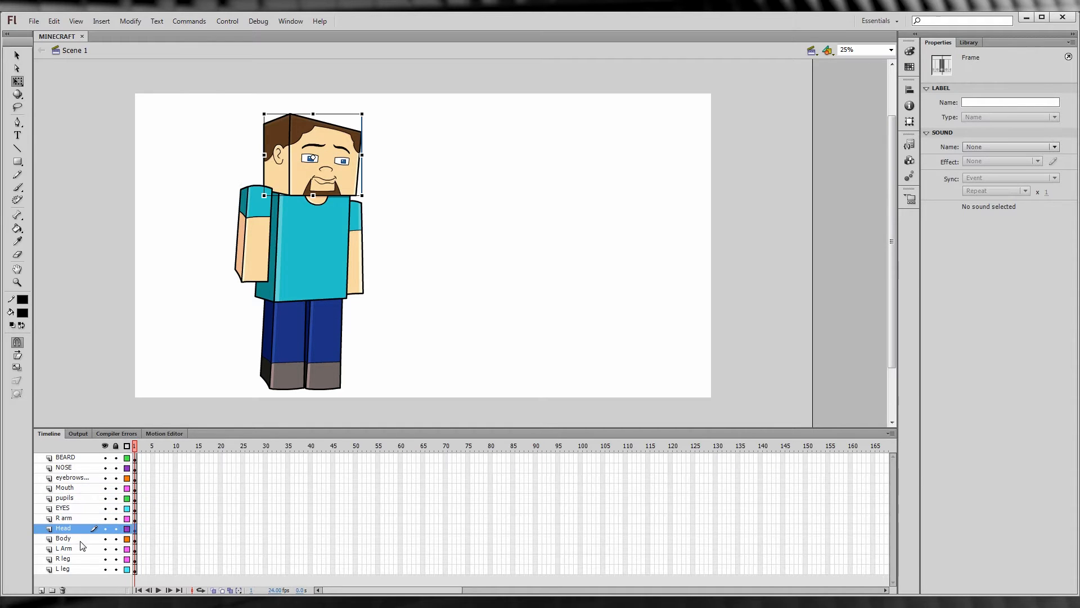
left_click(64, 558)
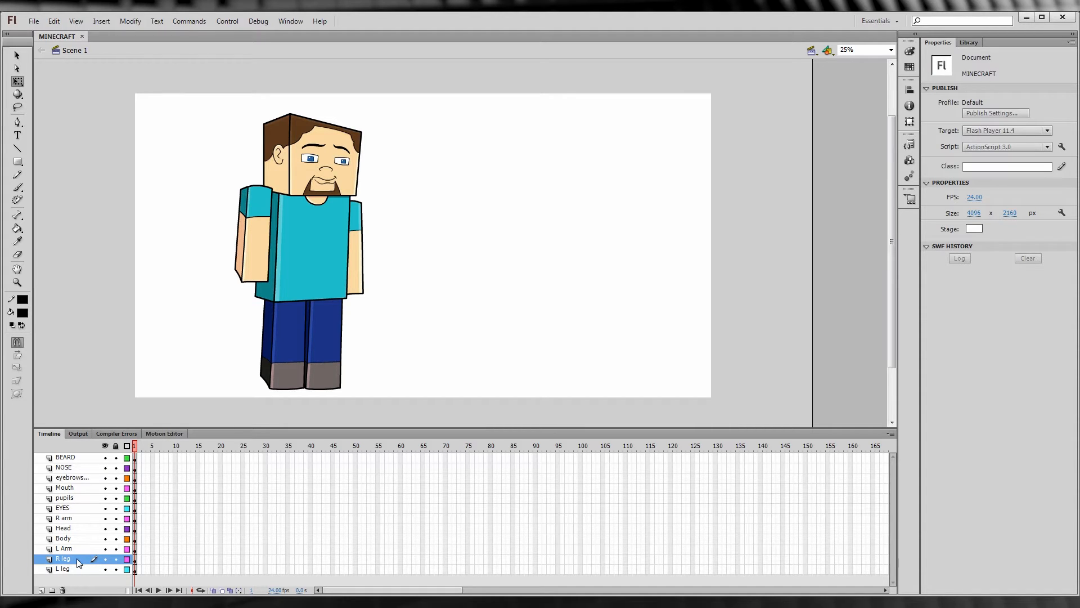
left_click(62, 538)
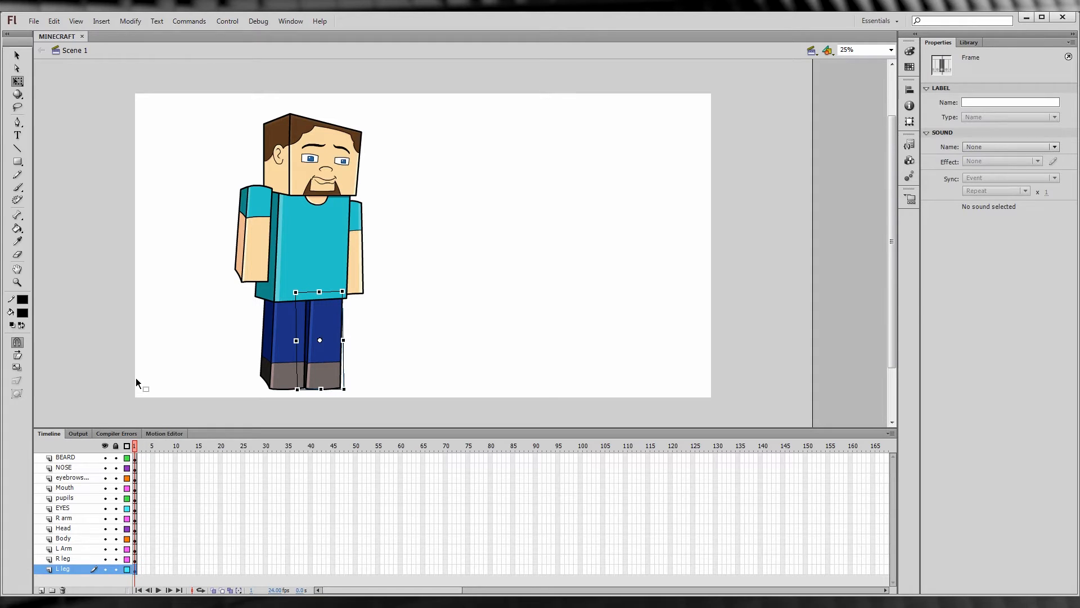
left_click(162, 373)
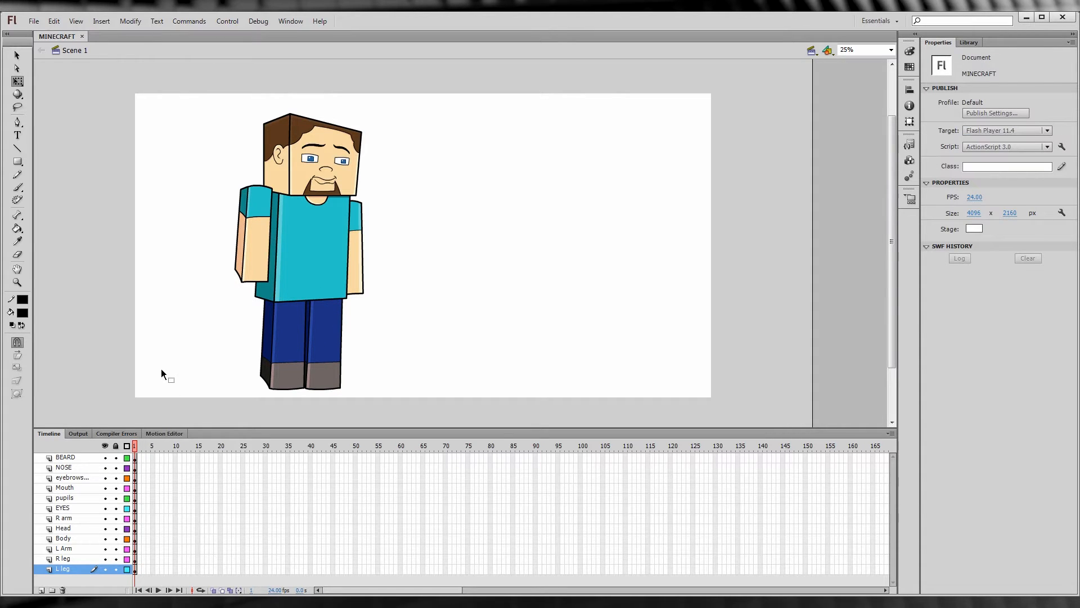
left_click(115, 568)
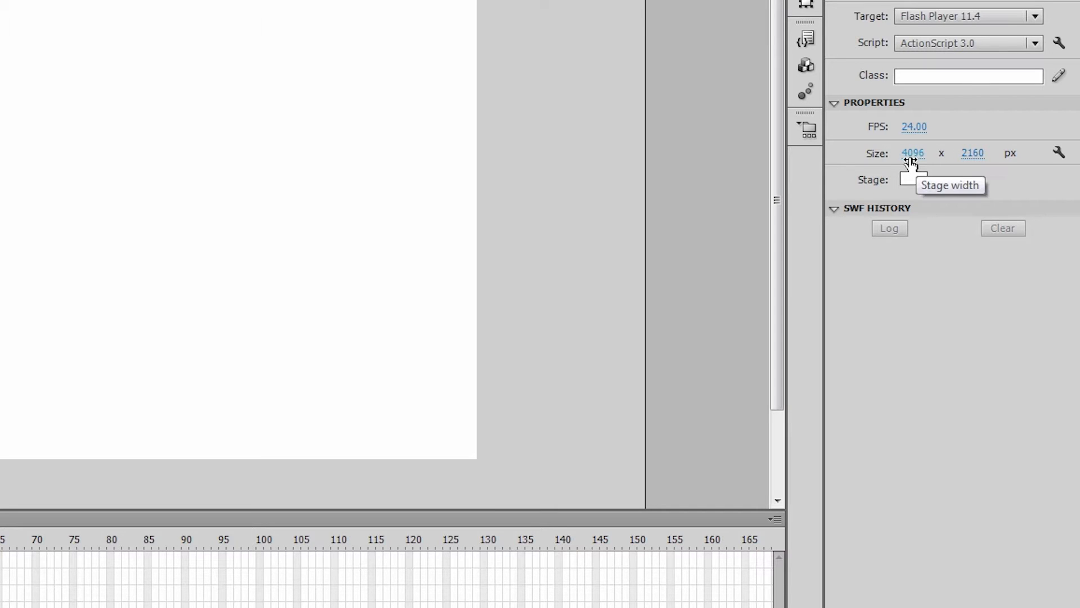
mouse_move(973, 160)
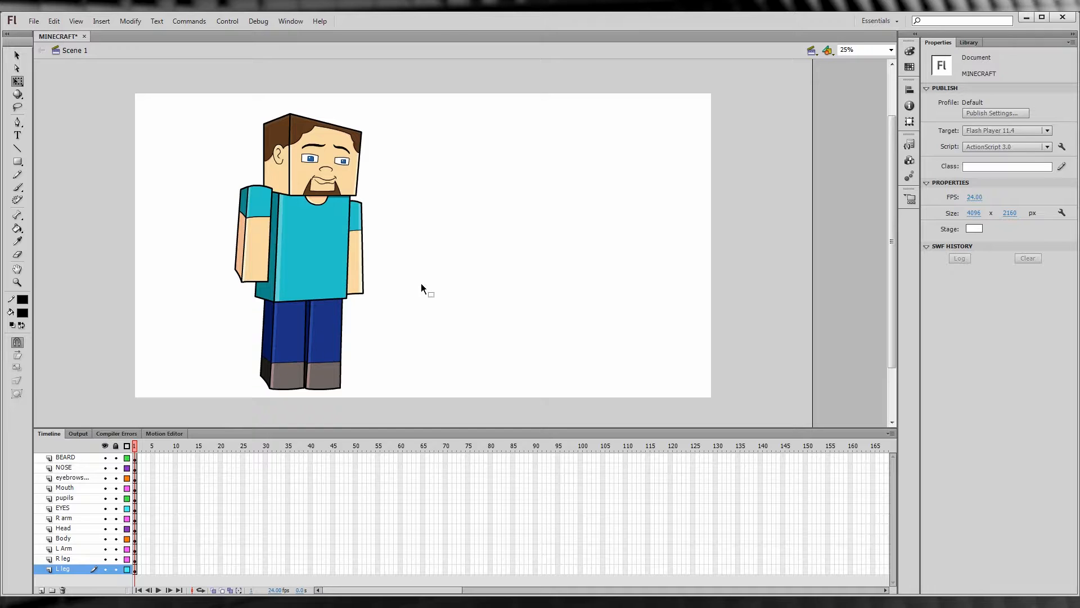
Step: Zoom the stage and preview the shouting and worried mouth frames
left_click(890, 49)
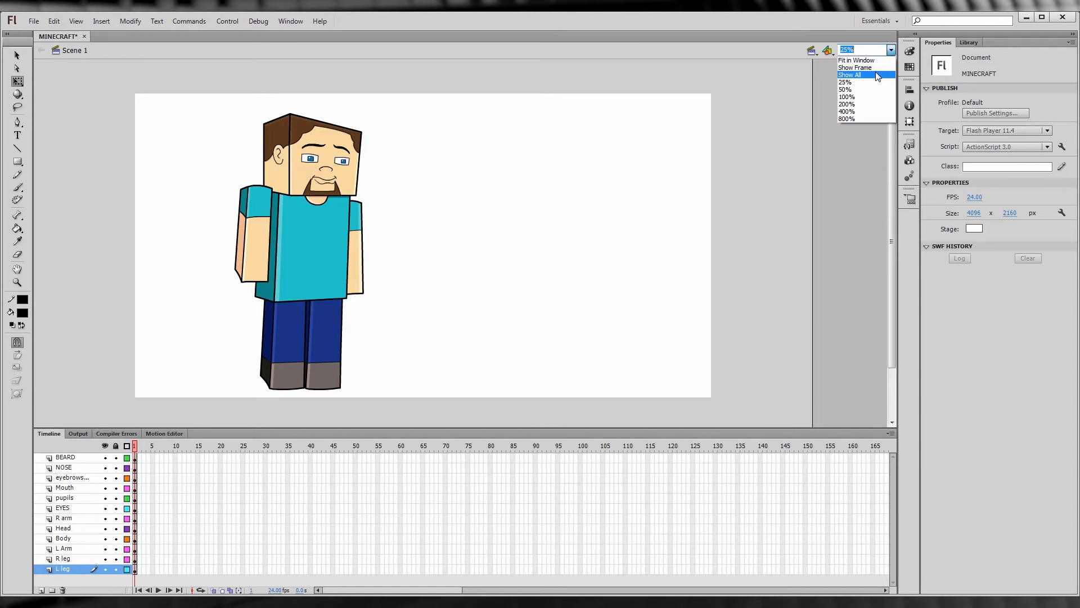
left_click(845, 89)
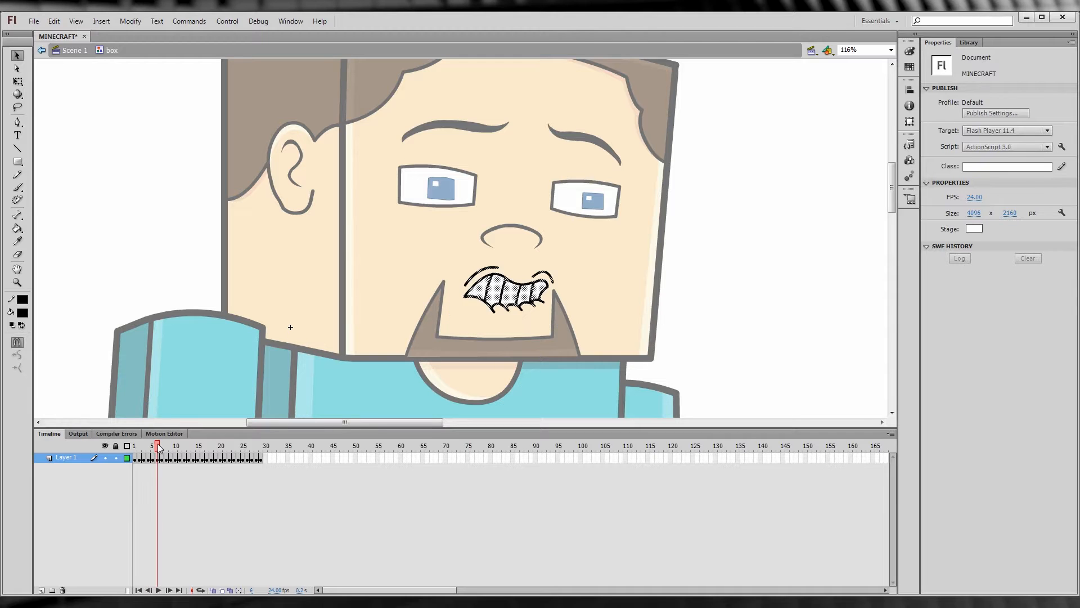
left_click(199, 446)
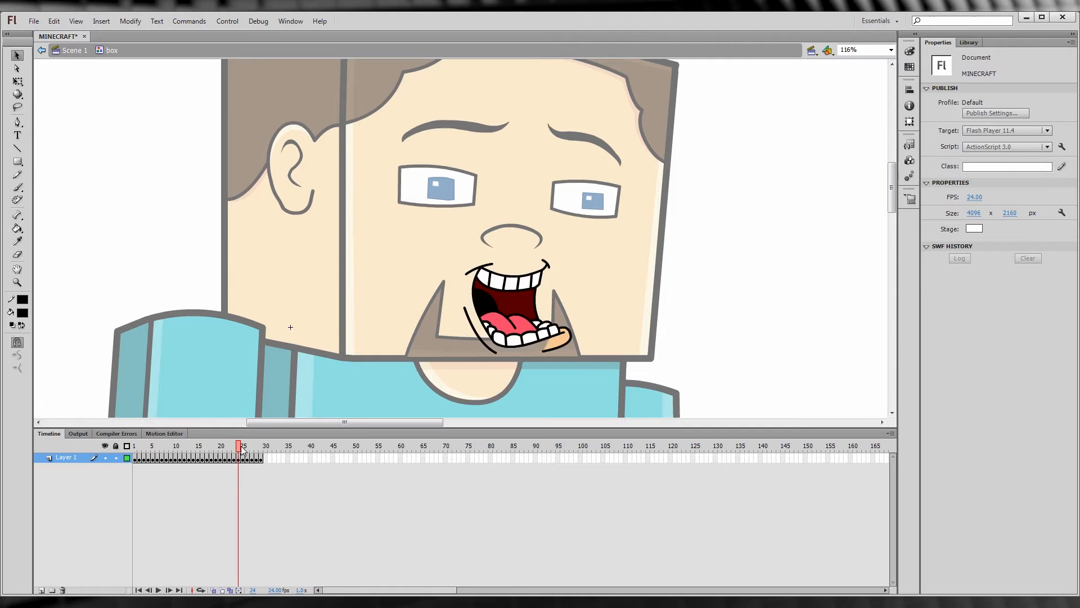
left_click(185, 445)
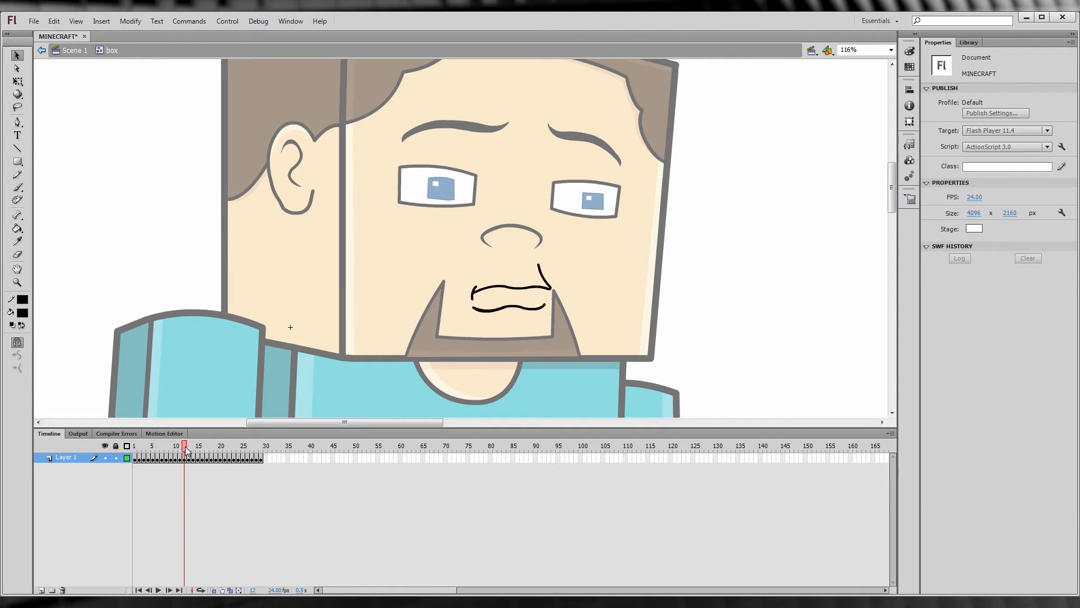
left_click(220, 445)
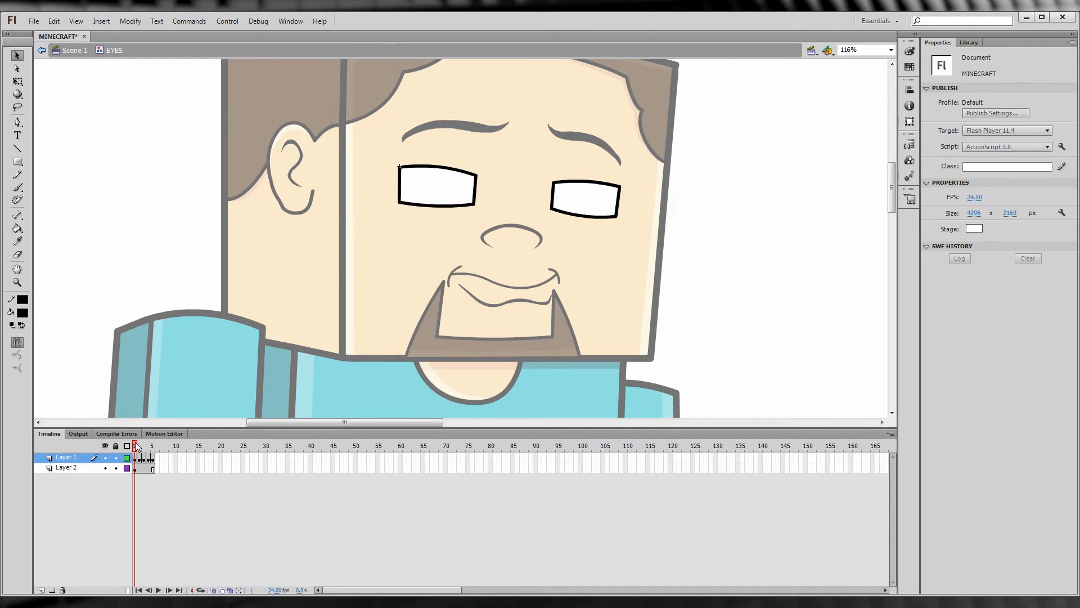
Step: Preview the half-closed blinking eye frame and the worried raised eyebrows keyframes
left_click(151, 445)
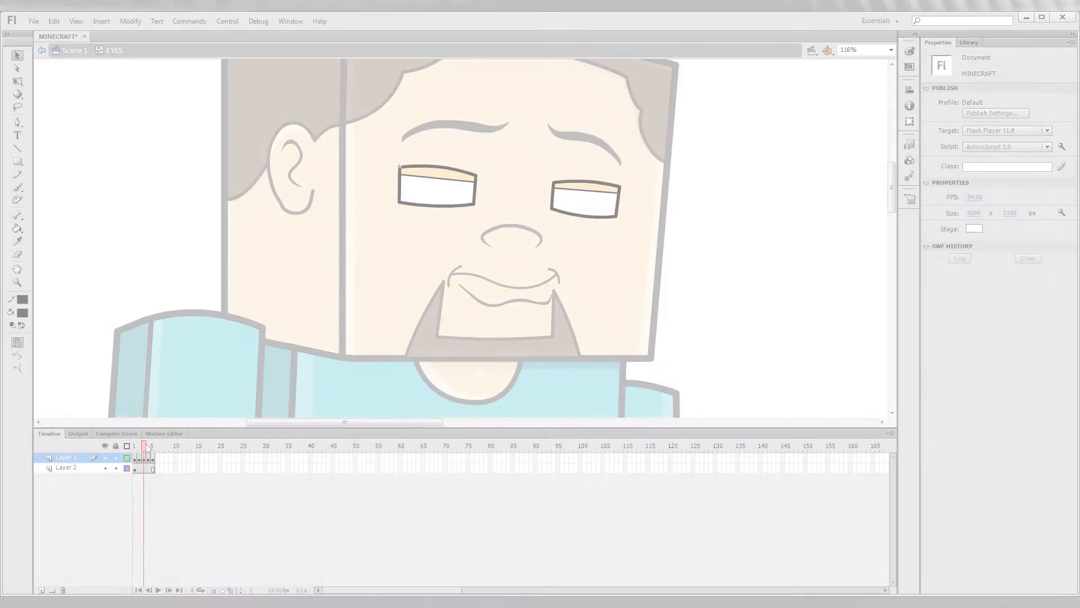
left_click(269, 446)
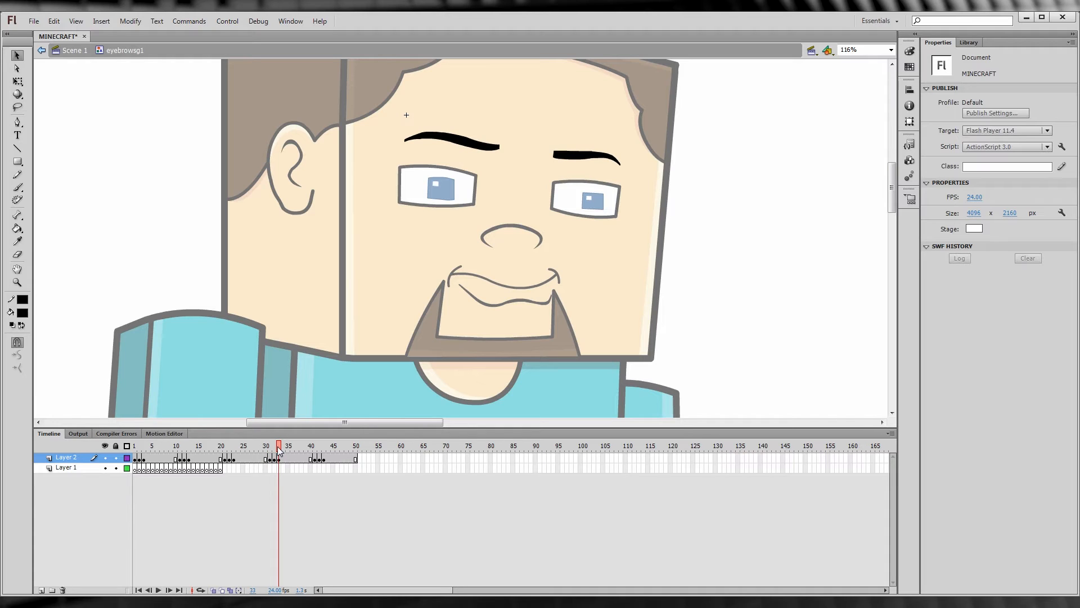
left_click(190, 446)
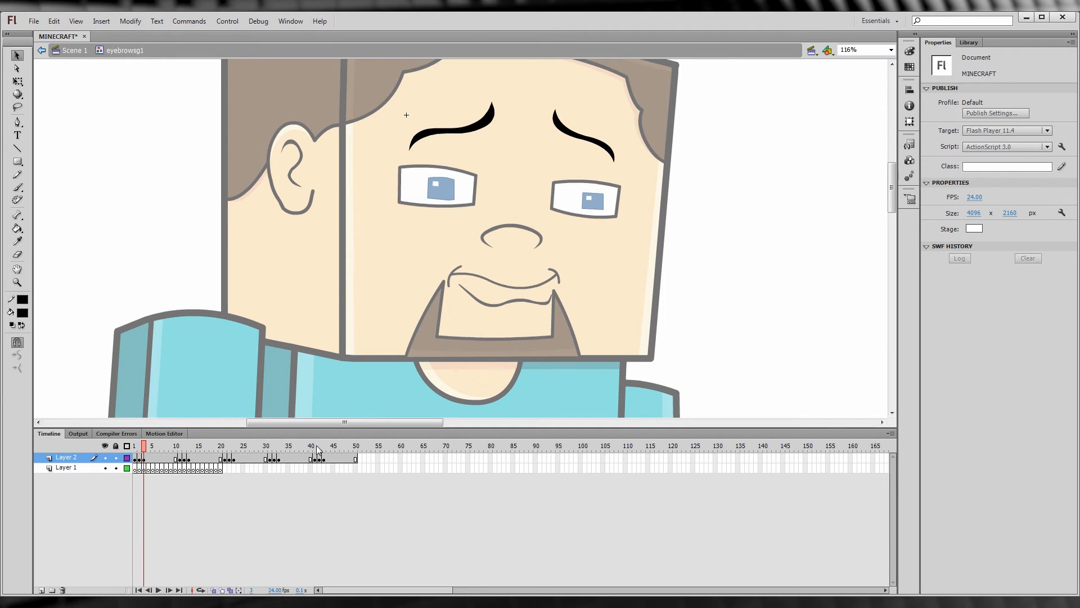
left_click(324, 445)
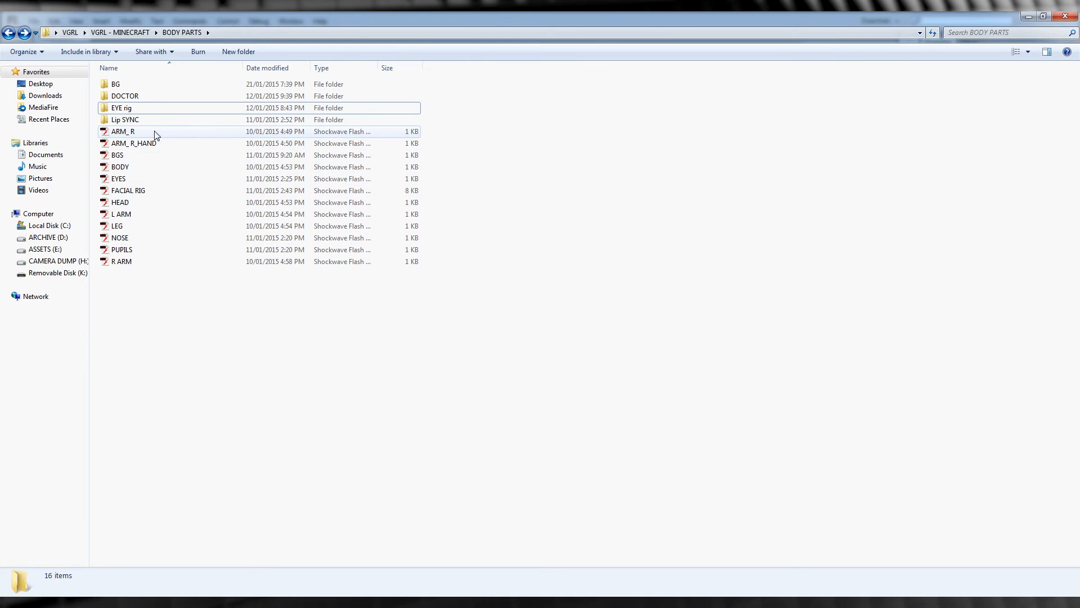
Step: Browse the EYE rig folder, return to BODY PARTS, and open Lip SYNC
left_click(127, 191)
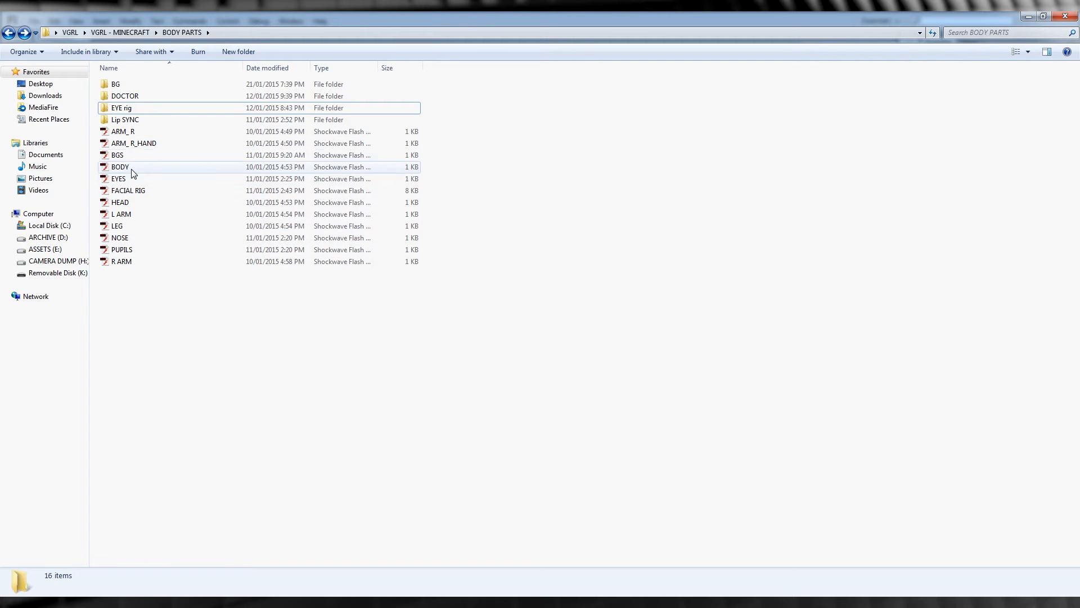
double_click(122, 107)
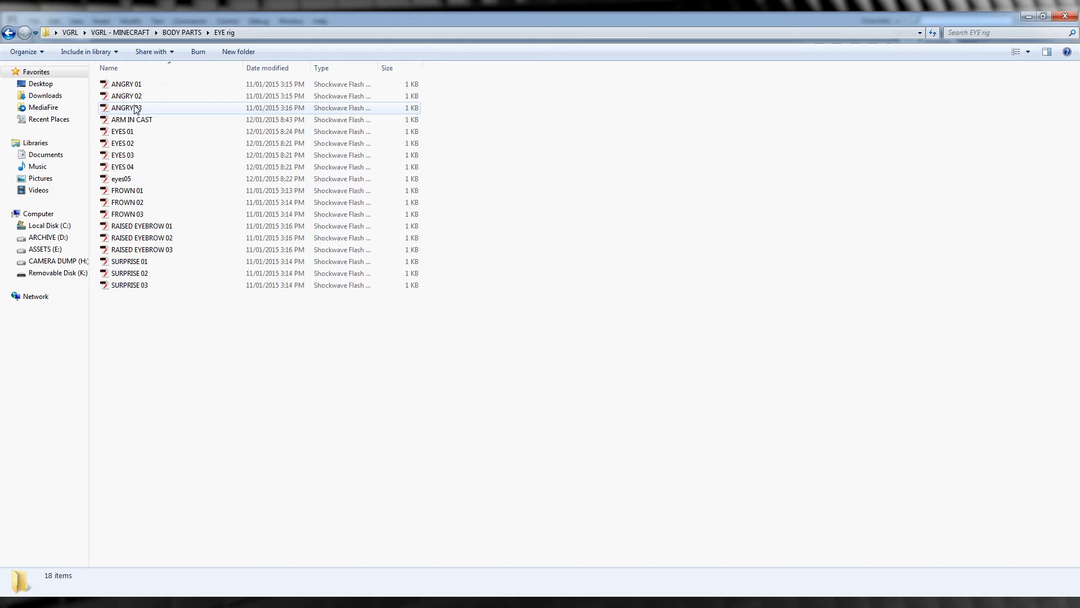
left_click(129, 285)
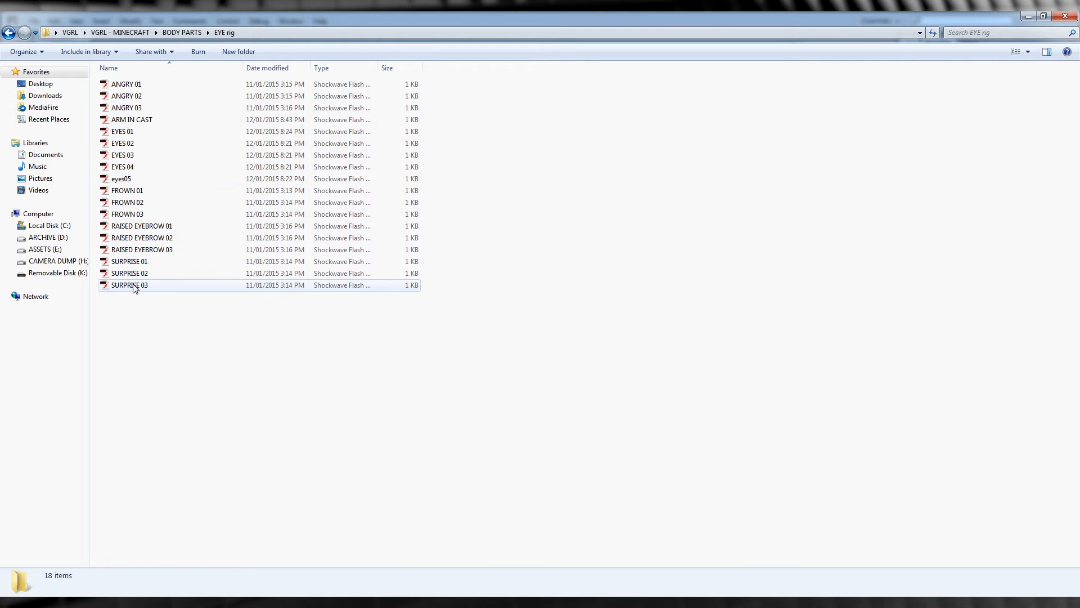
left_click(9, 33)
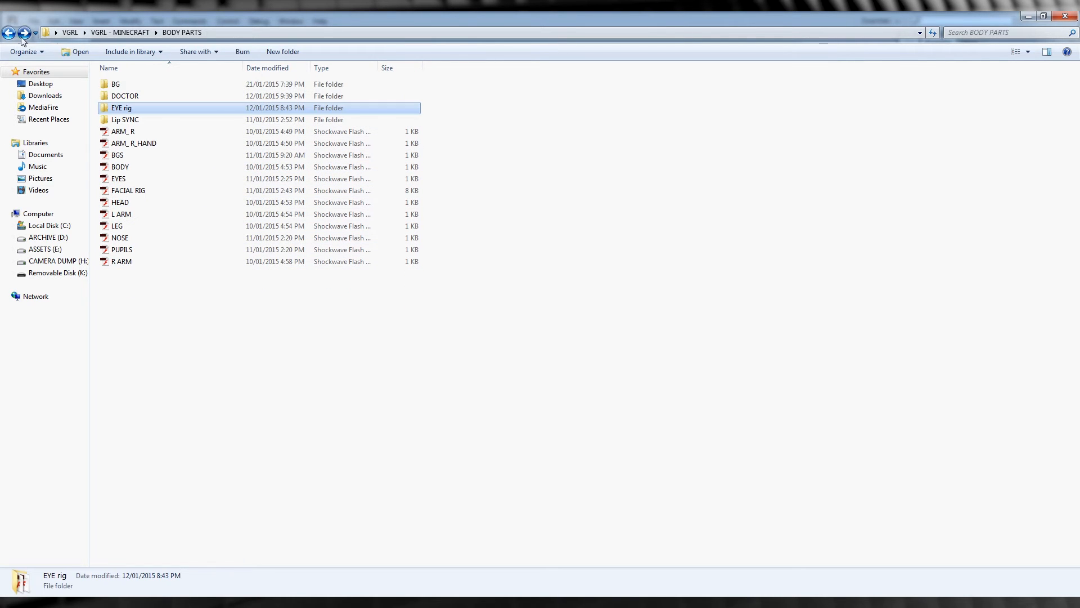
double_click(125, 119)
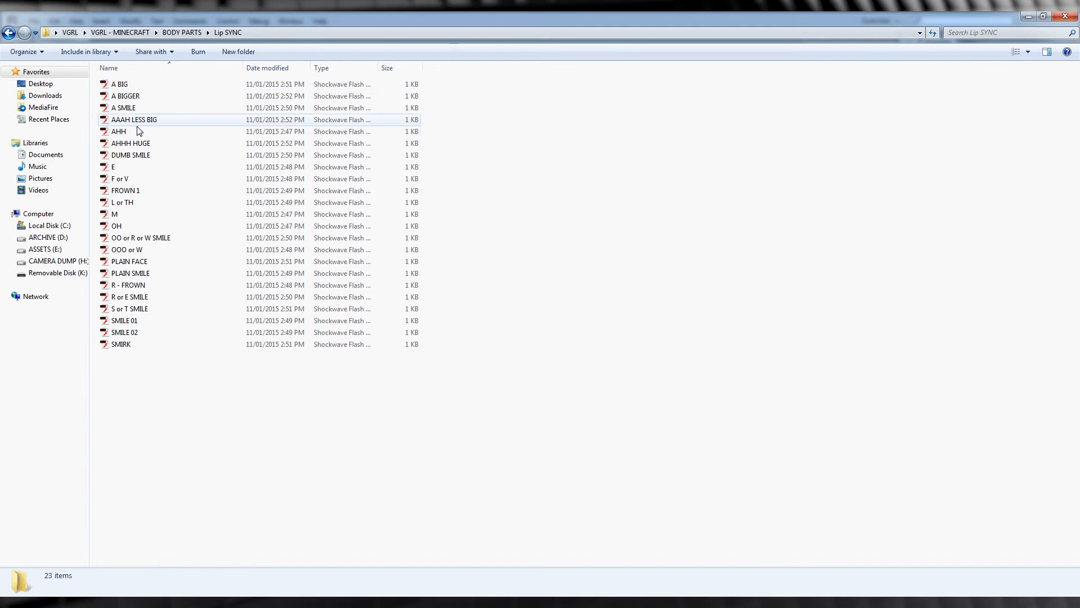